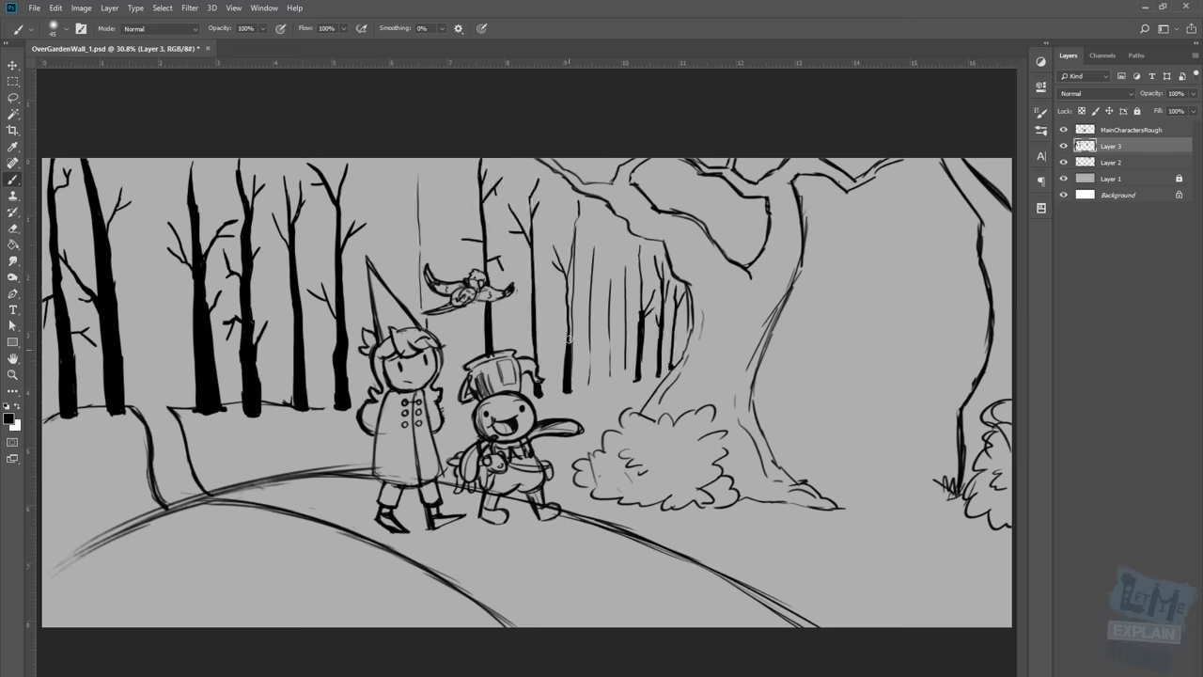
Rough-sketch the woodsman with axe and lantern on a new layer right of the tree
click(8, 421)
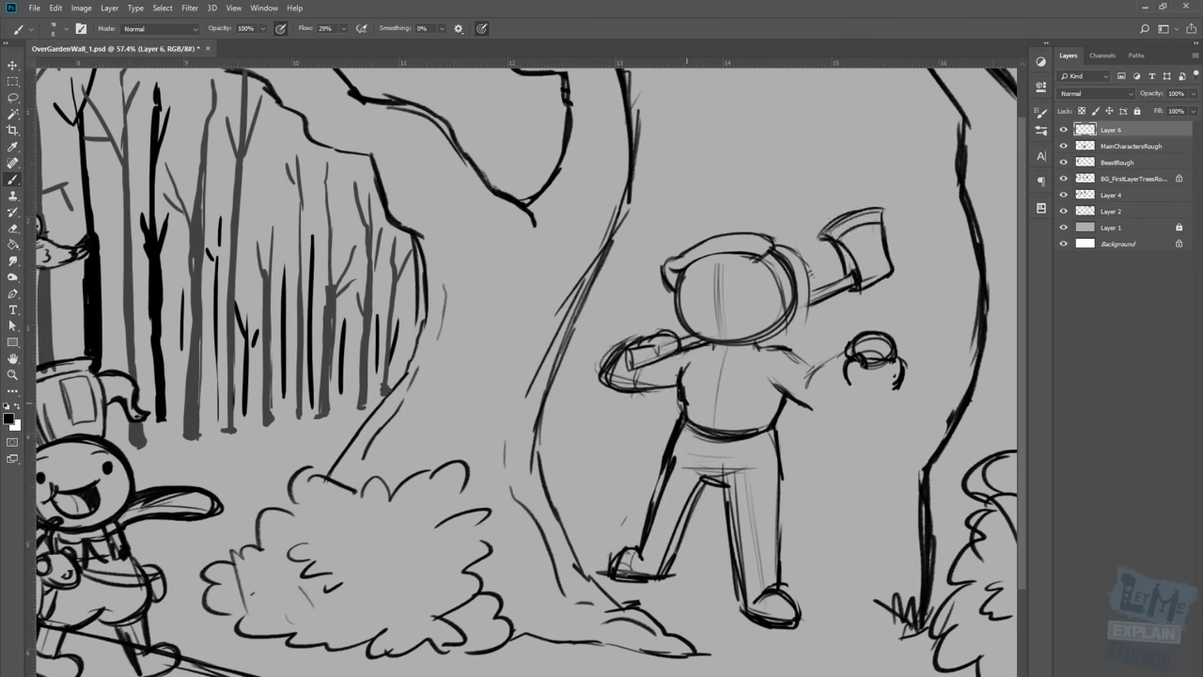
Refine the kids and bluebird sketches and block grey tonal shading into the forest
drag(734, 395, 771, 488)
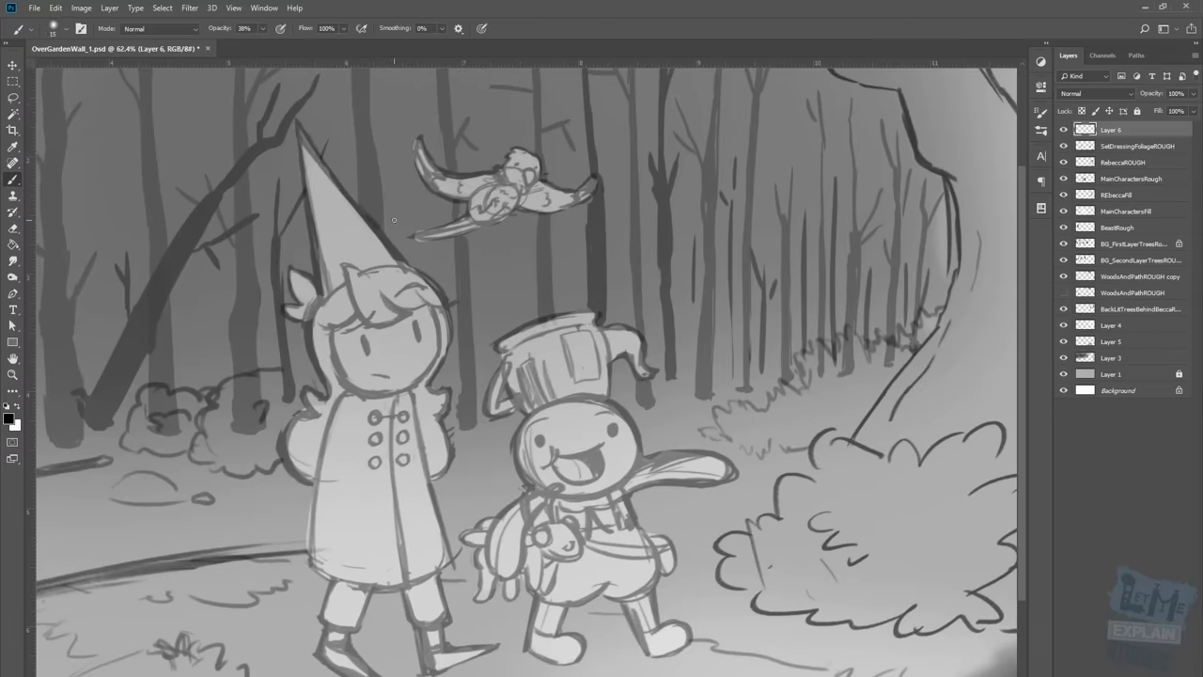
Ink clean line art of the woodsman's buttoned coat, axe and lantern over the faded sketch
drag(339, 273, 455, 301)
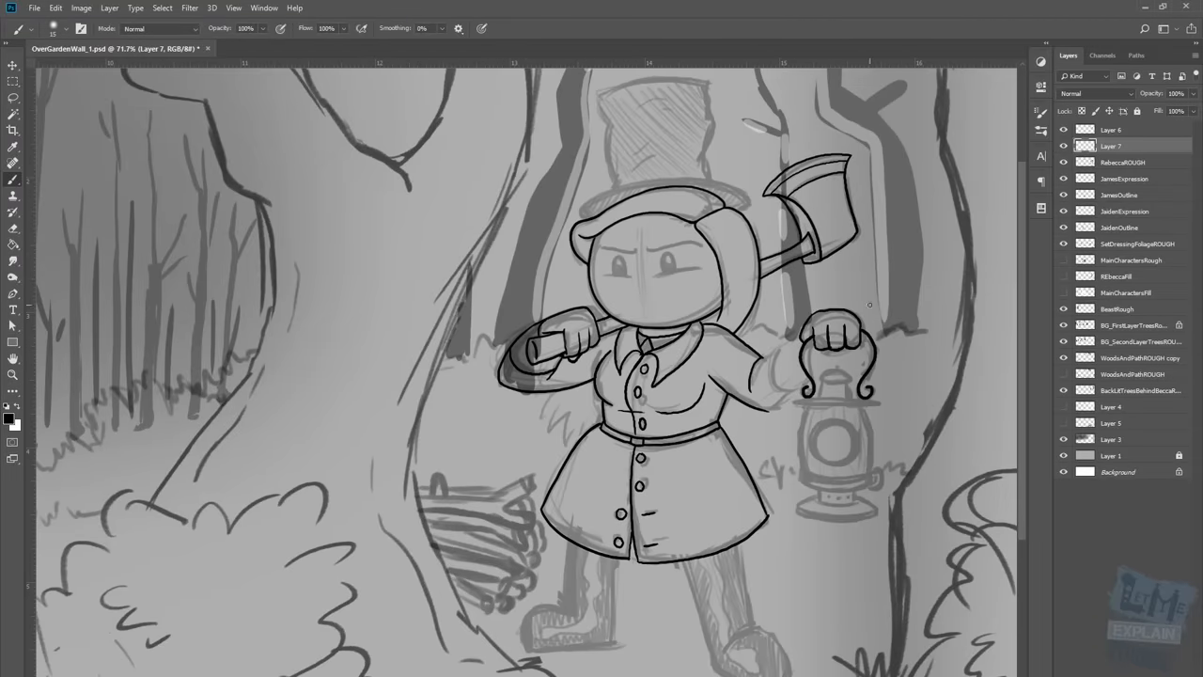
Ink the bluebird and lay flat colours on the tree trunks, hedge and top-hatted woodsman
drag(817, 348, 842, 380)
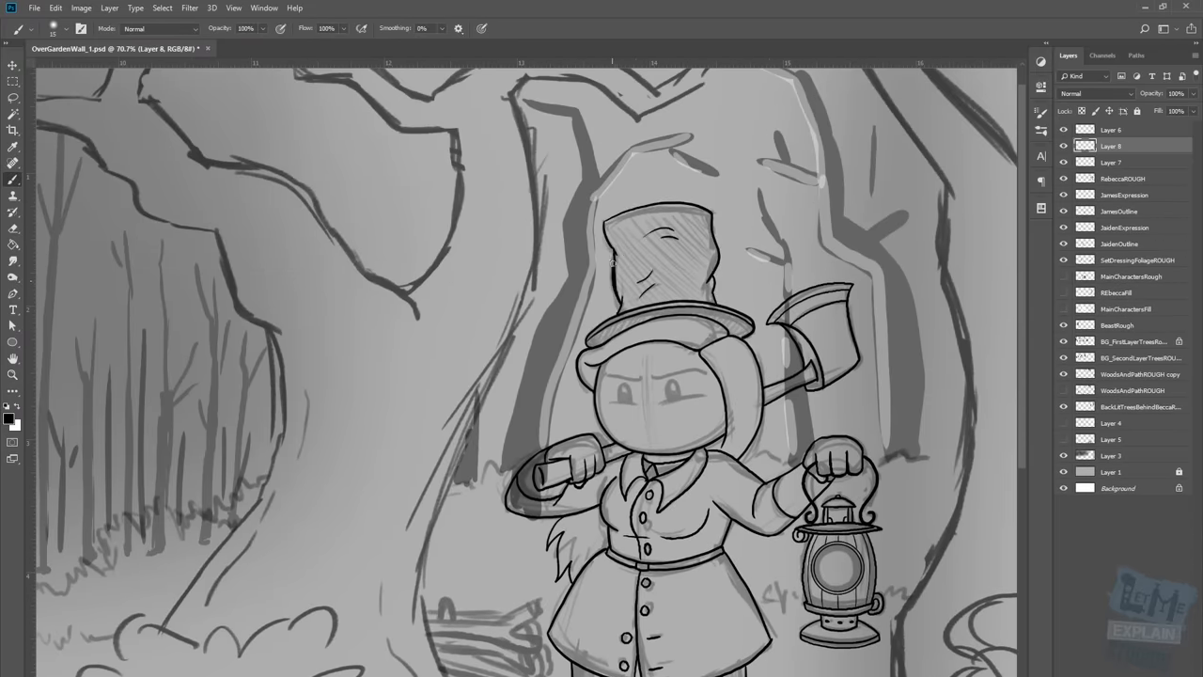
click(34, 7)
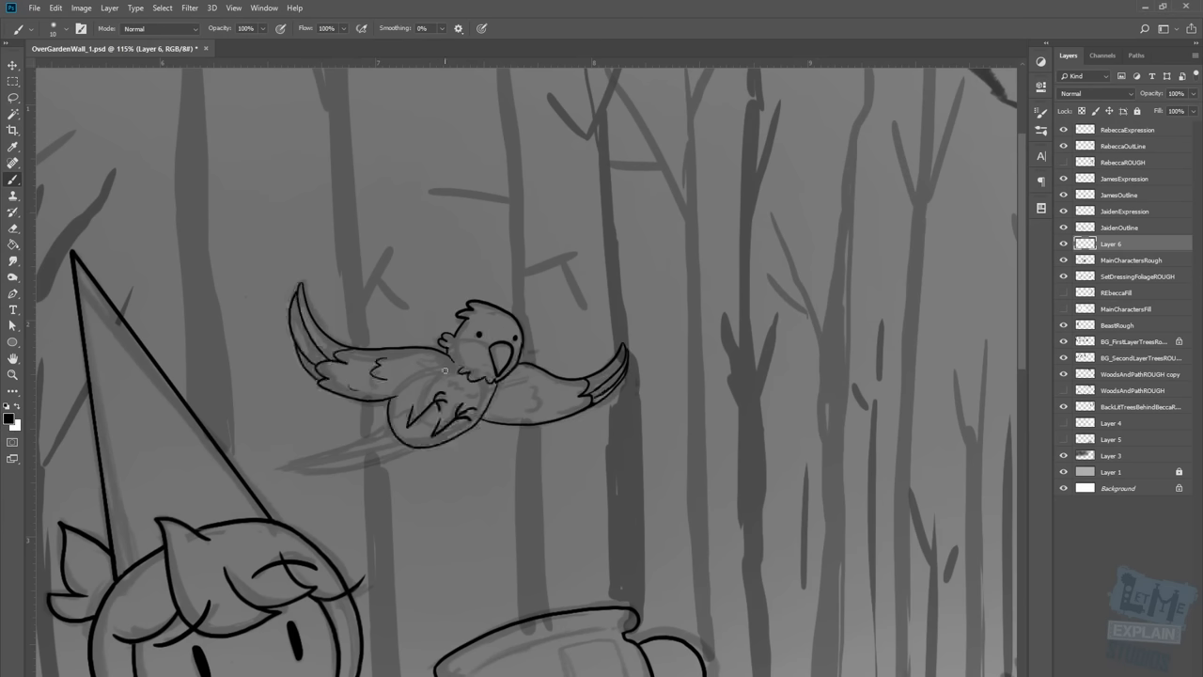
drag(423, 404, 461, 442)
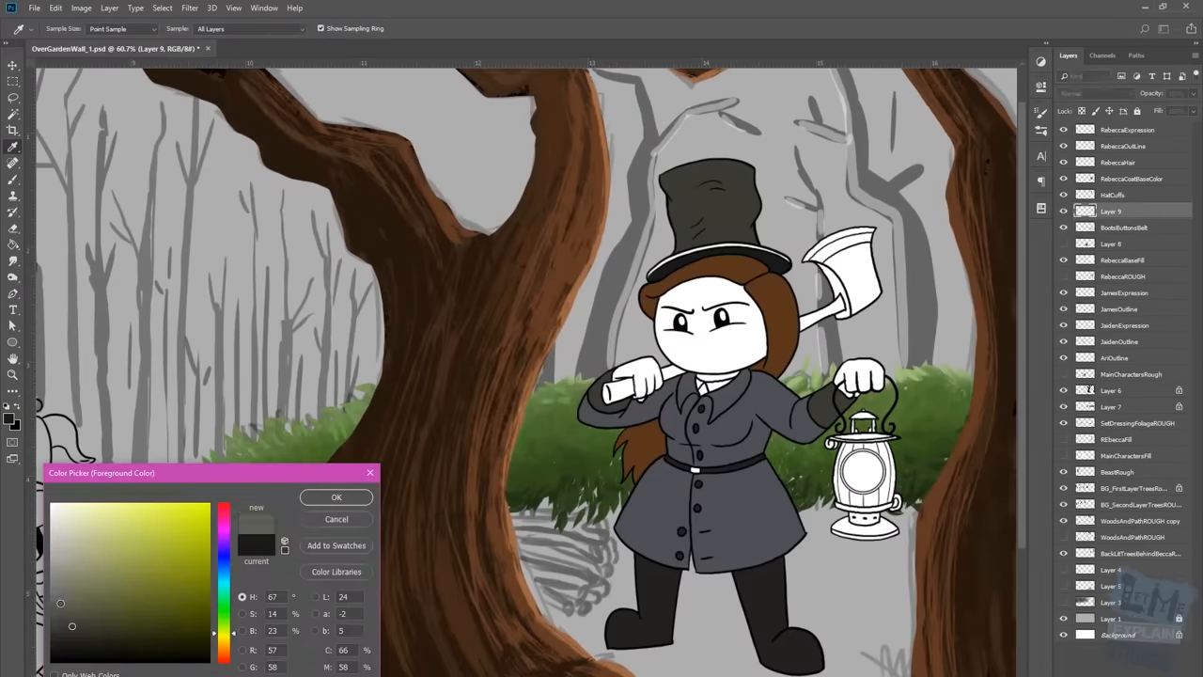
Paint the lantern's glow and darken the left forest with a gradient overlay
click(334, 496)
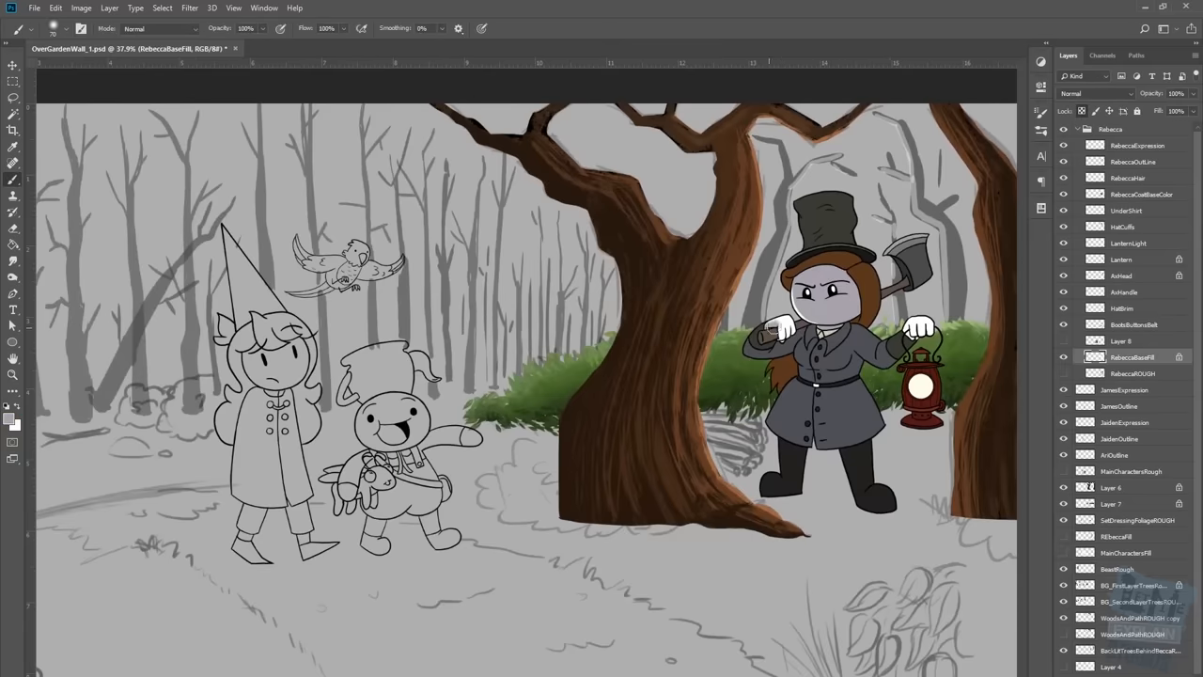
click(1128, 177)
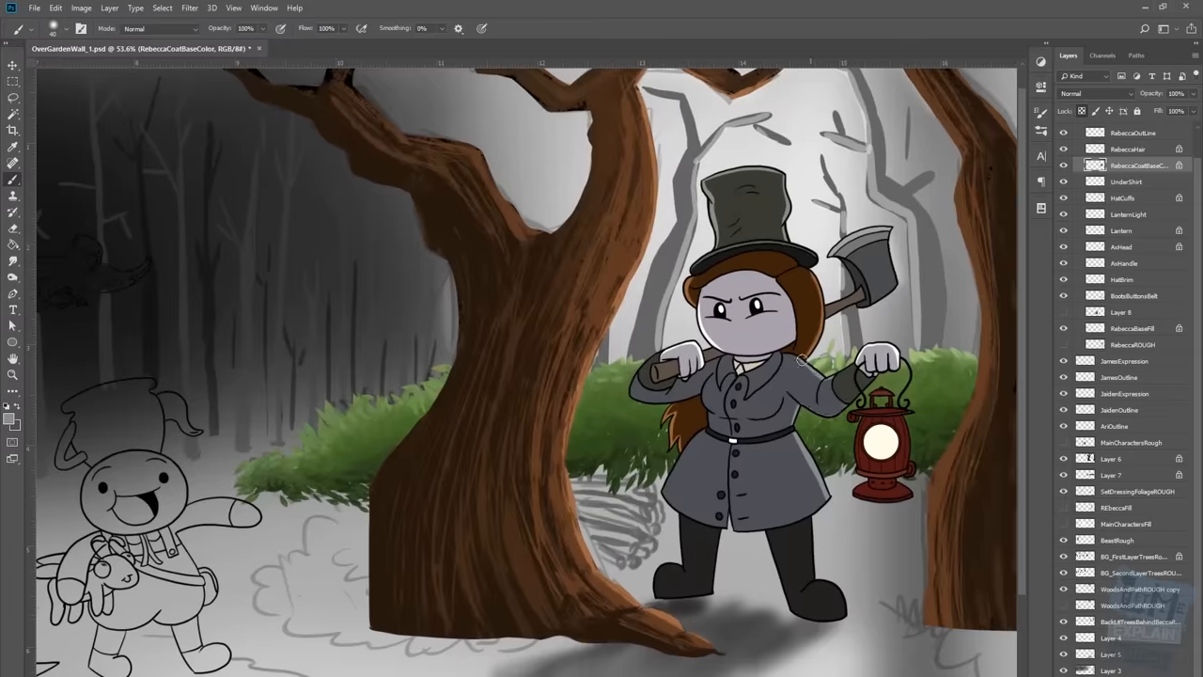
Paint the grassy ground, sunlit path and woodsman's long shadow, then save the file
click(1124, 197)
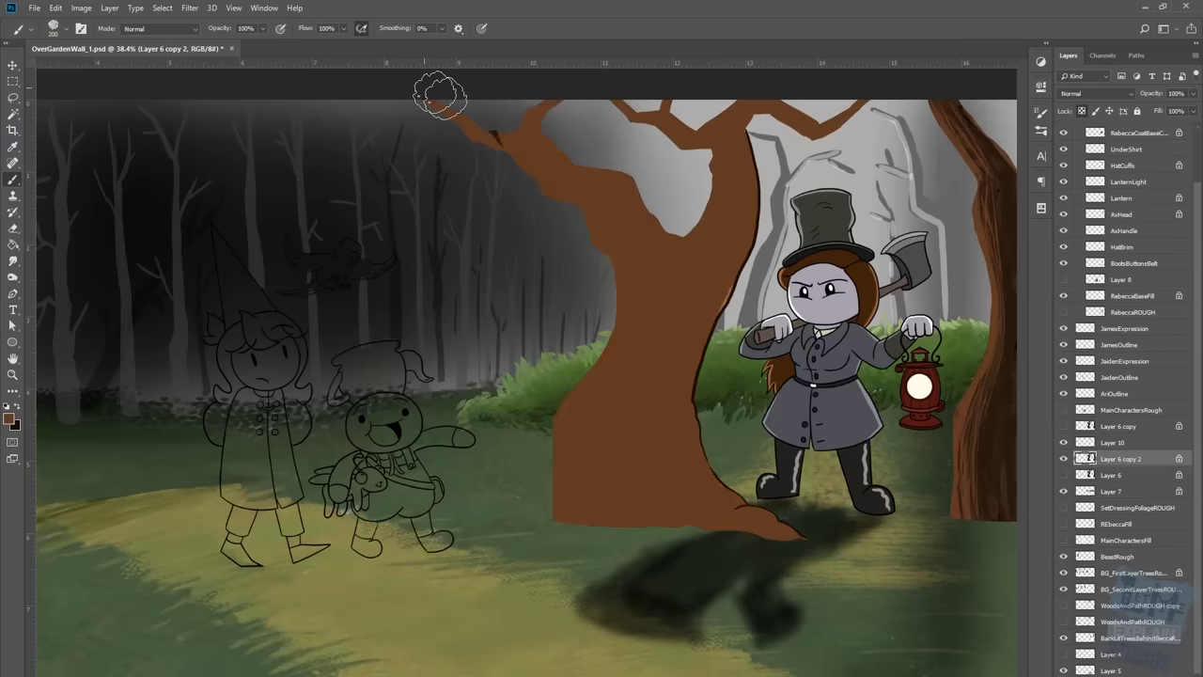
click(1112, 442)
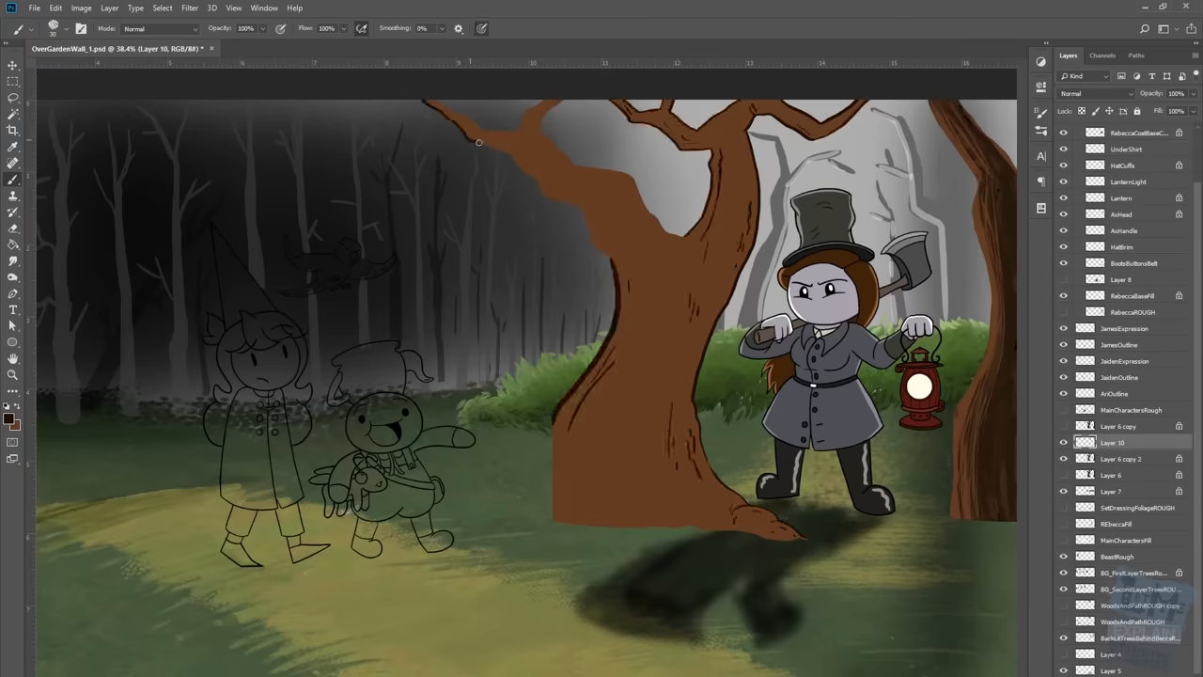
click(34, 8)
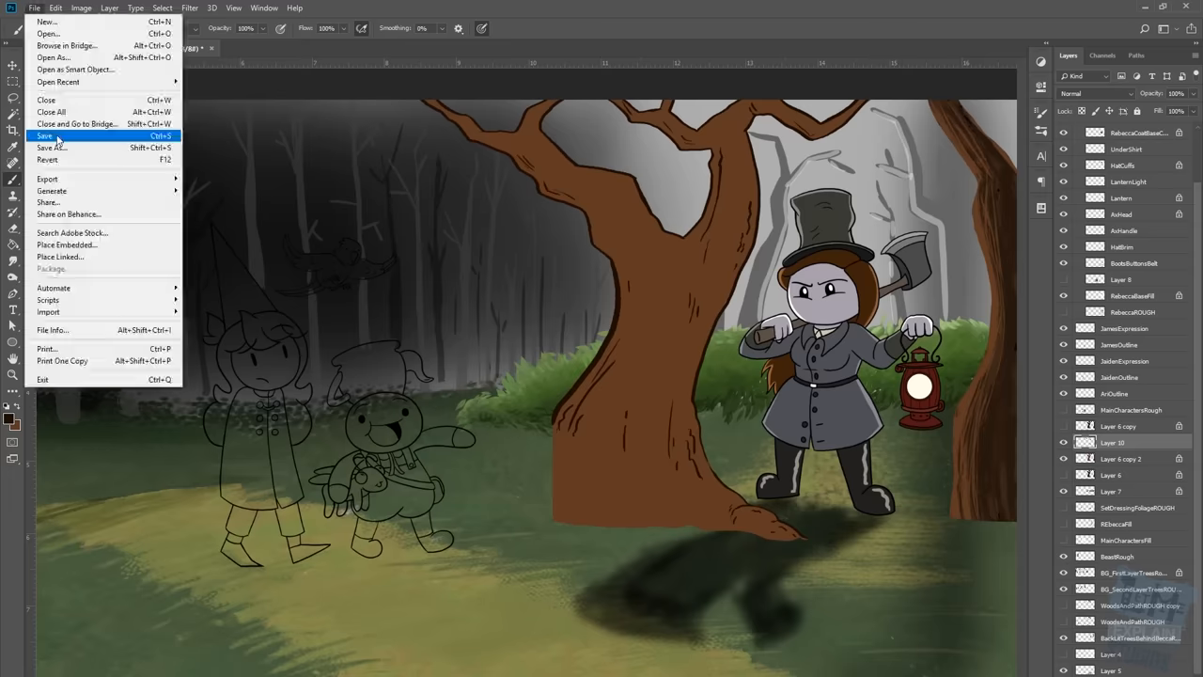
click(45, 135)
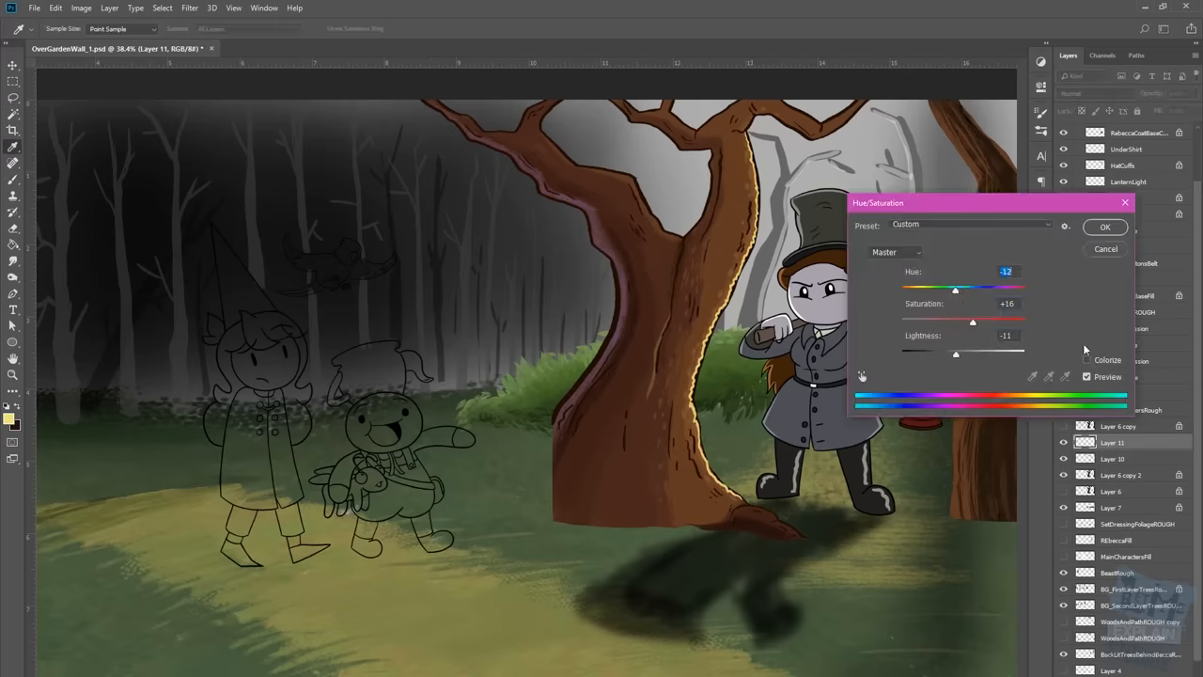
Apply the tree hue/saturation change and paint leafy green bushes around the tree and woodsman
click(1105, 226)
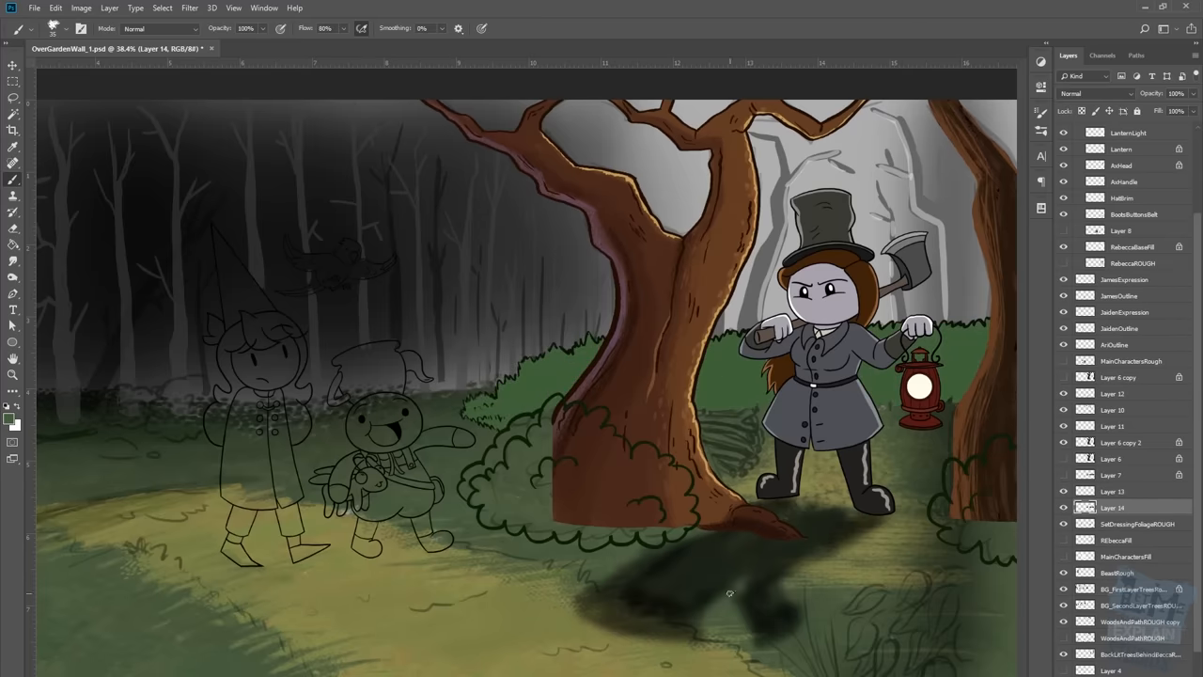
drag(564, 422, 658, 517)
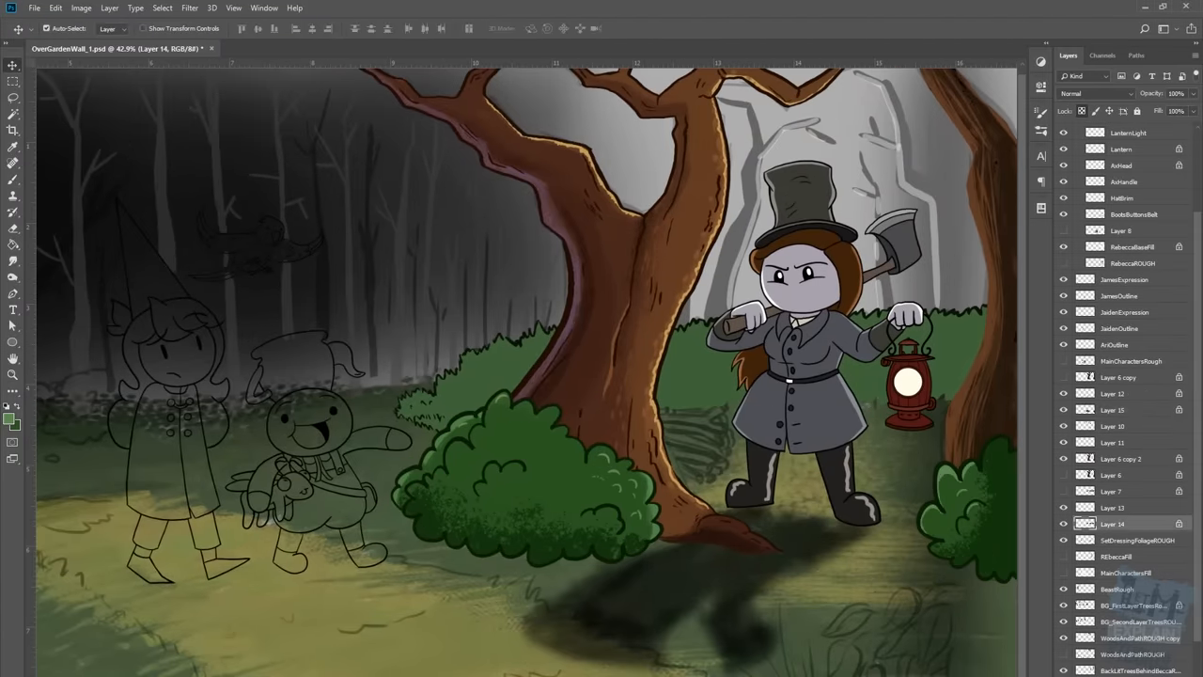
Paint the black beast silhouette with glowing white eyes and deepen the left-side darkness
click(1119, 295)
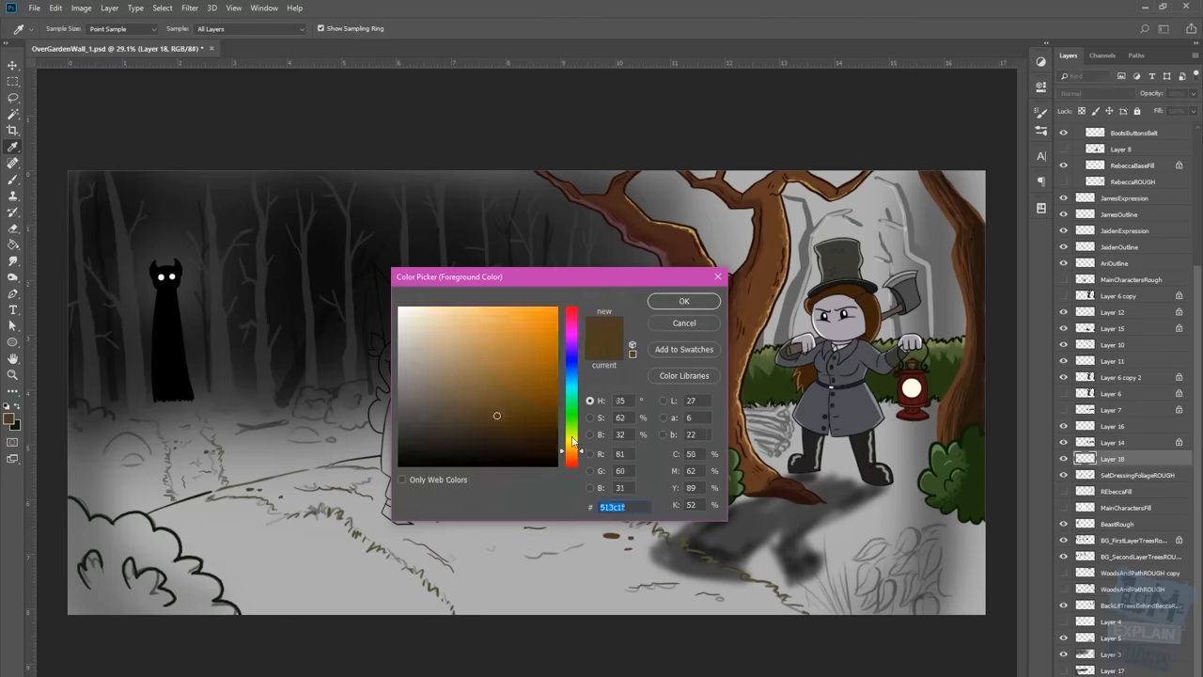
click(685, 301)
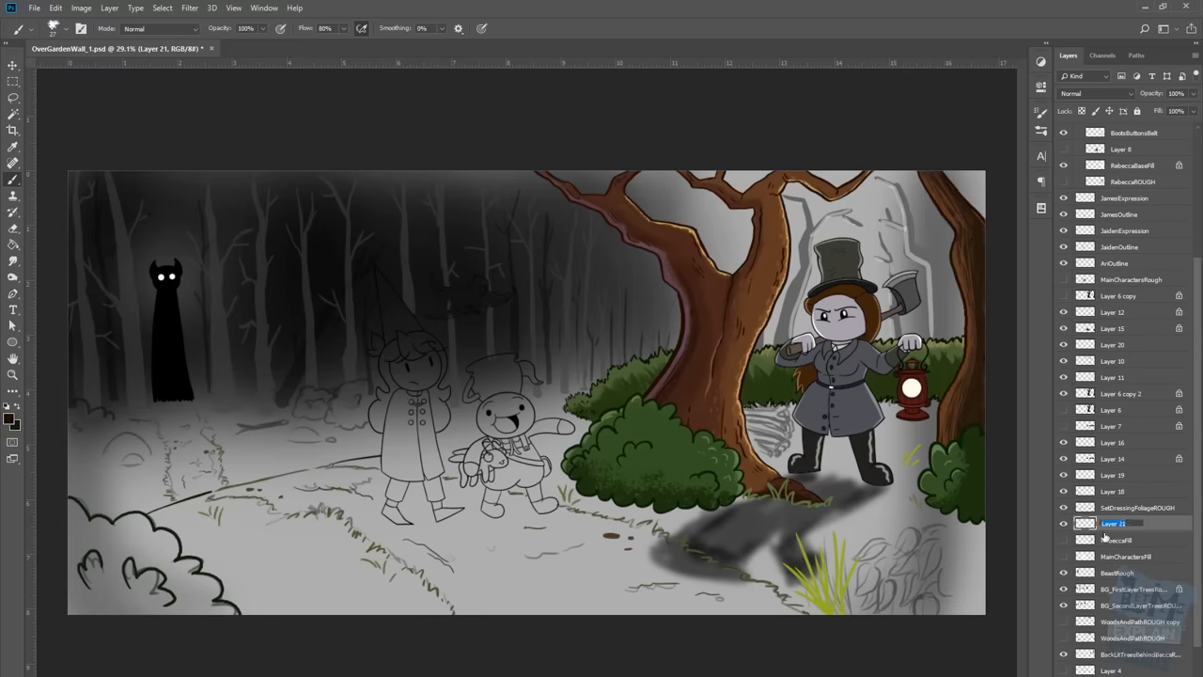
click(52, 28)
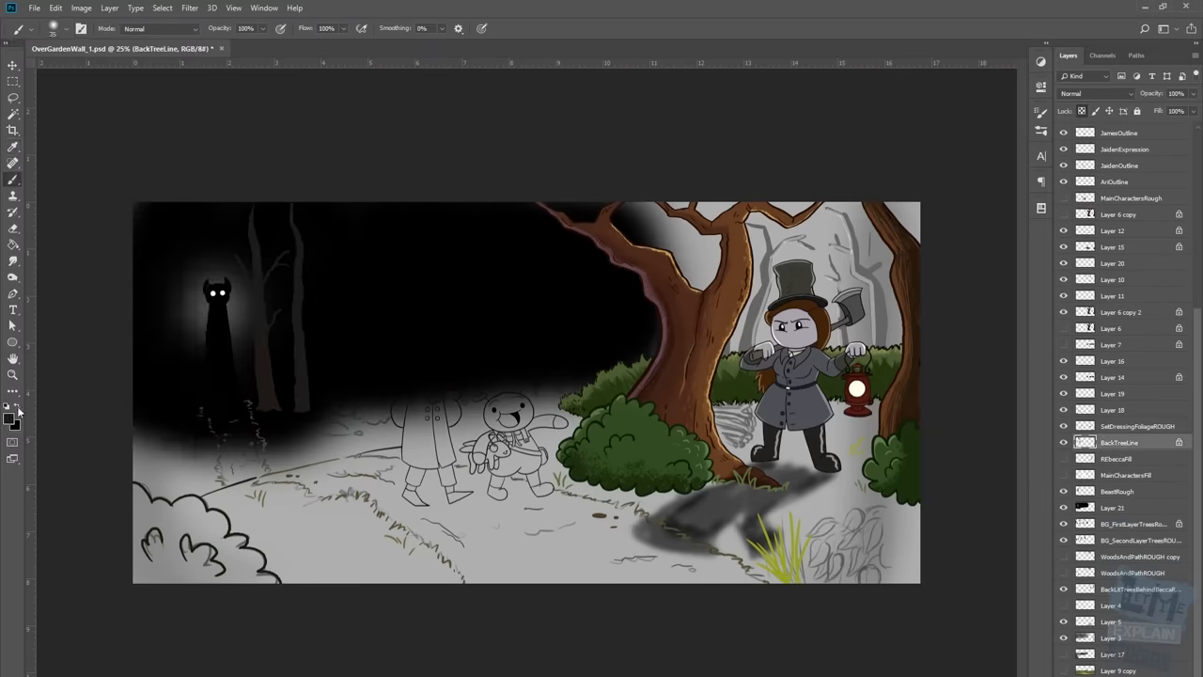
click(12, 421)
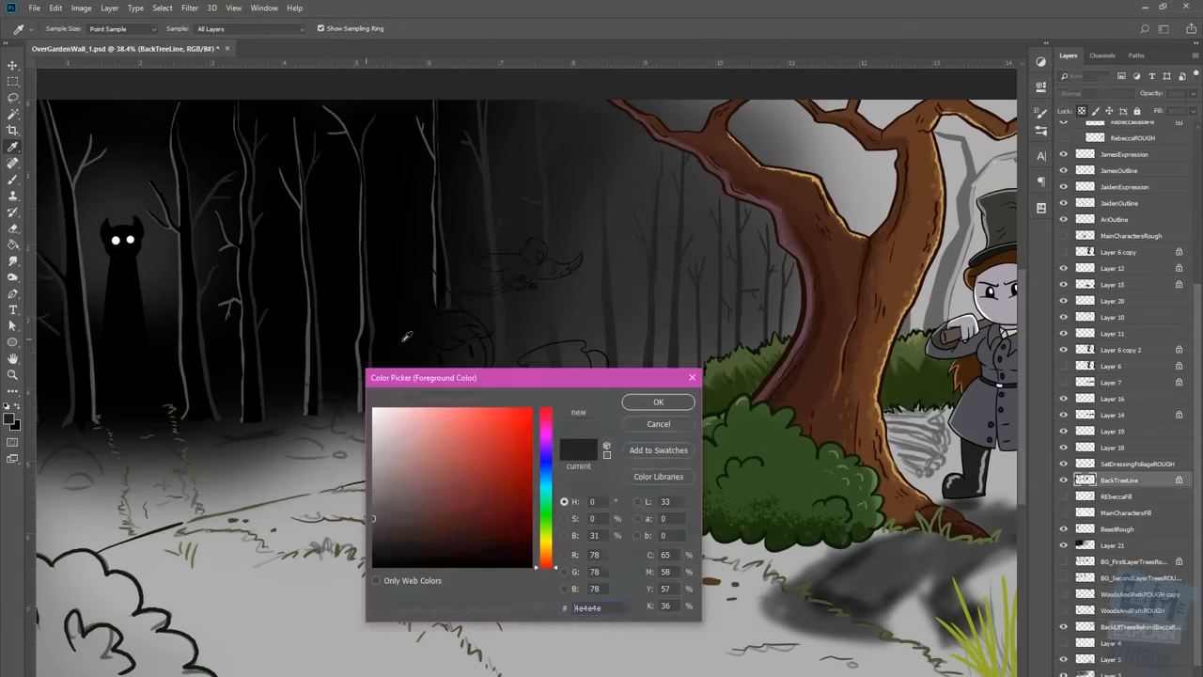
Confirm the dark grey paint colour and zoom out to the whole forest canvas
click(658, 402)
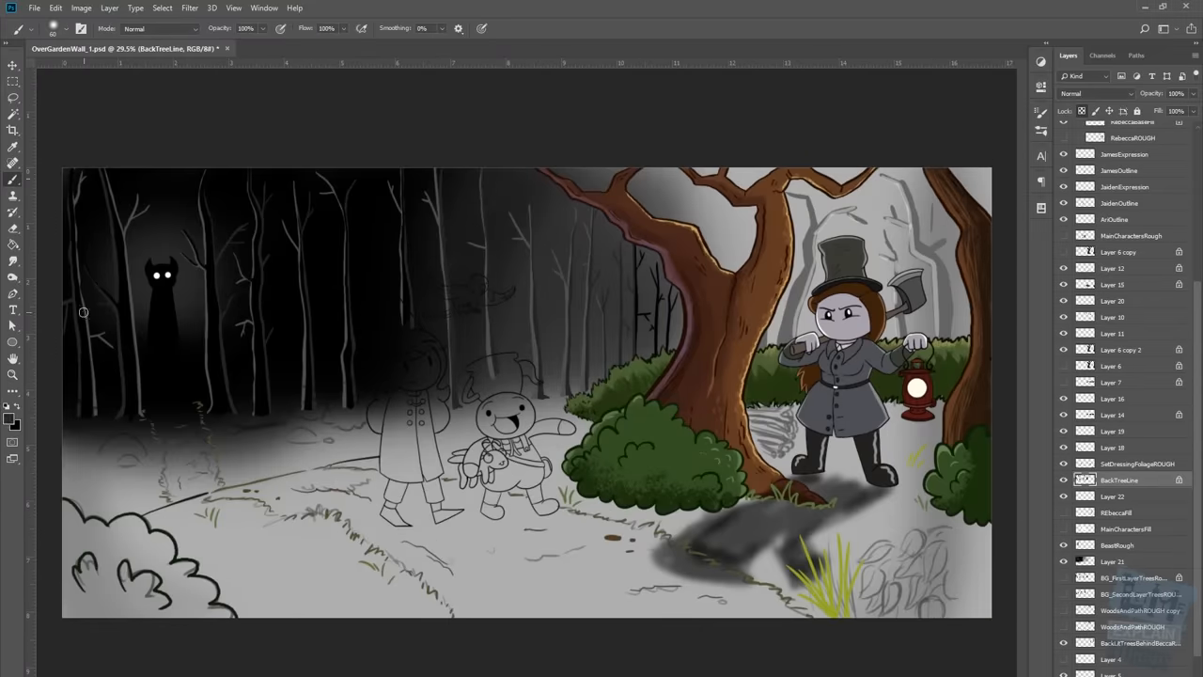
click(1113, 496)
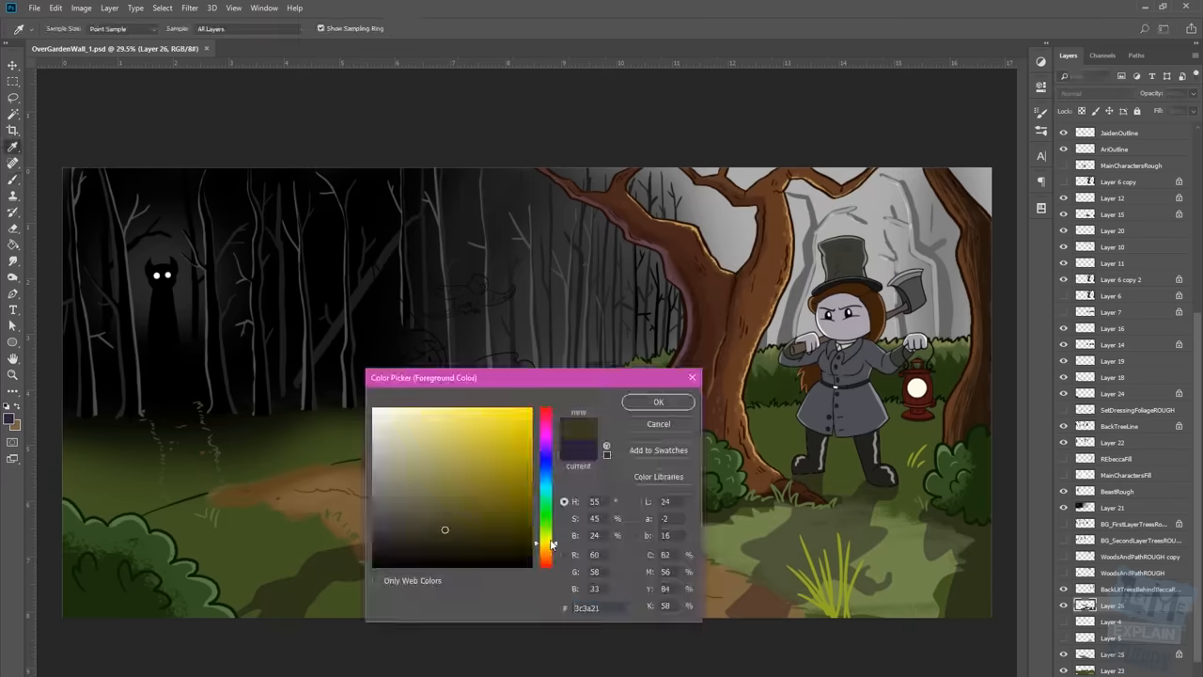
Paint warm golden light through the woods behind the woodsman and add the brown path
click(658, 403)
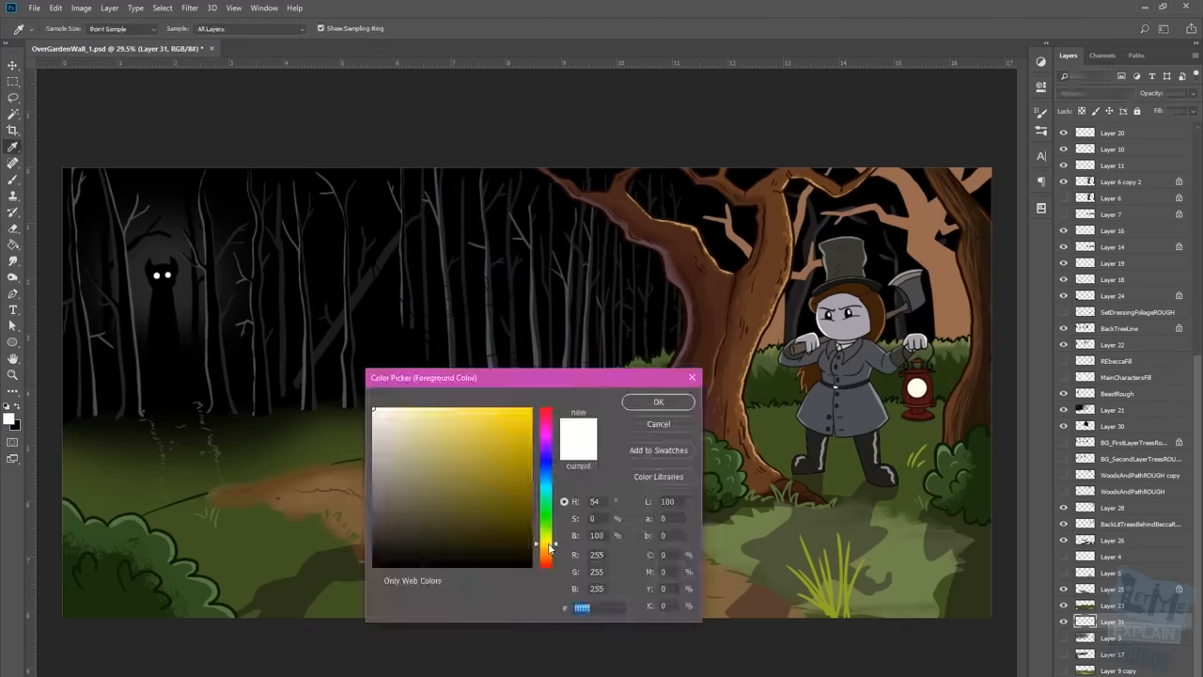
click(658, 402)
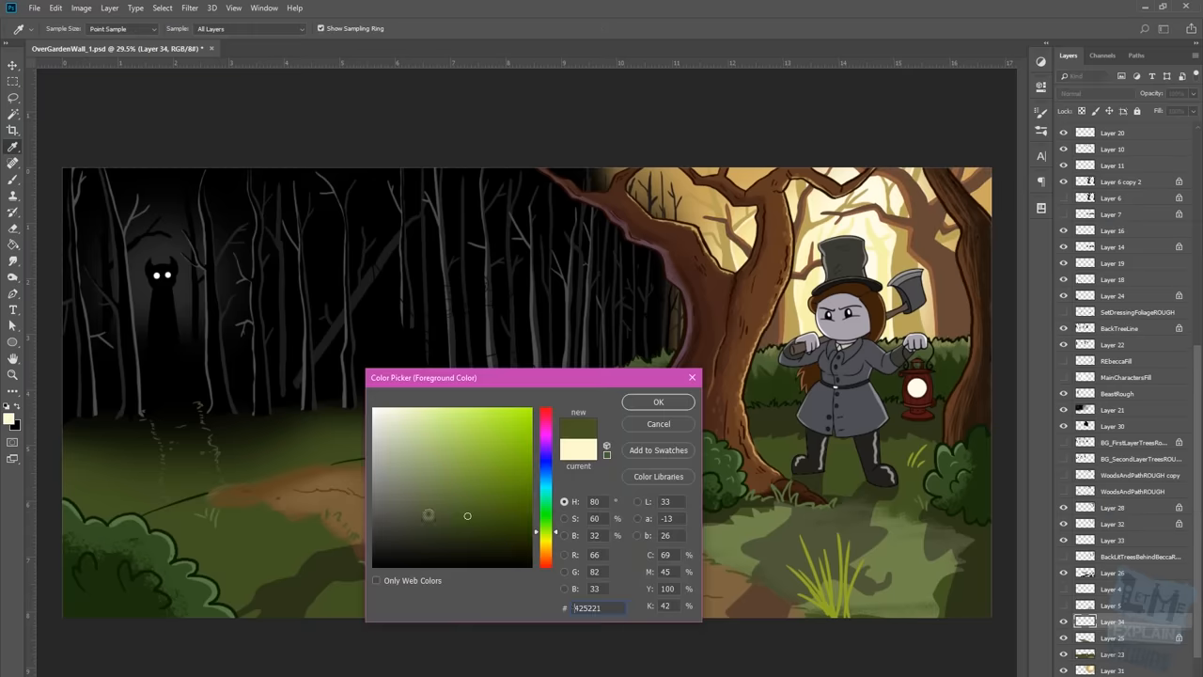
Fill the girl's flats: red pointed hat, brown hair, blue coat and grey trousers
click(658, 402)
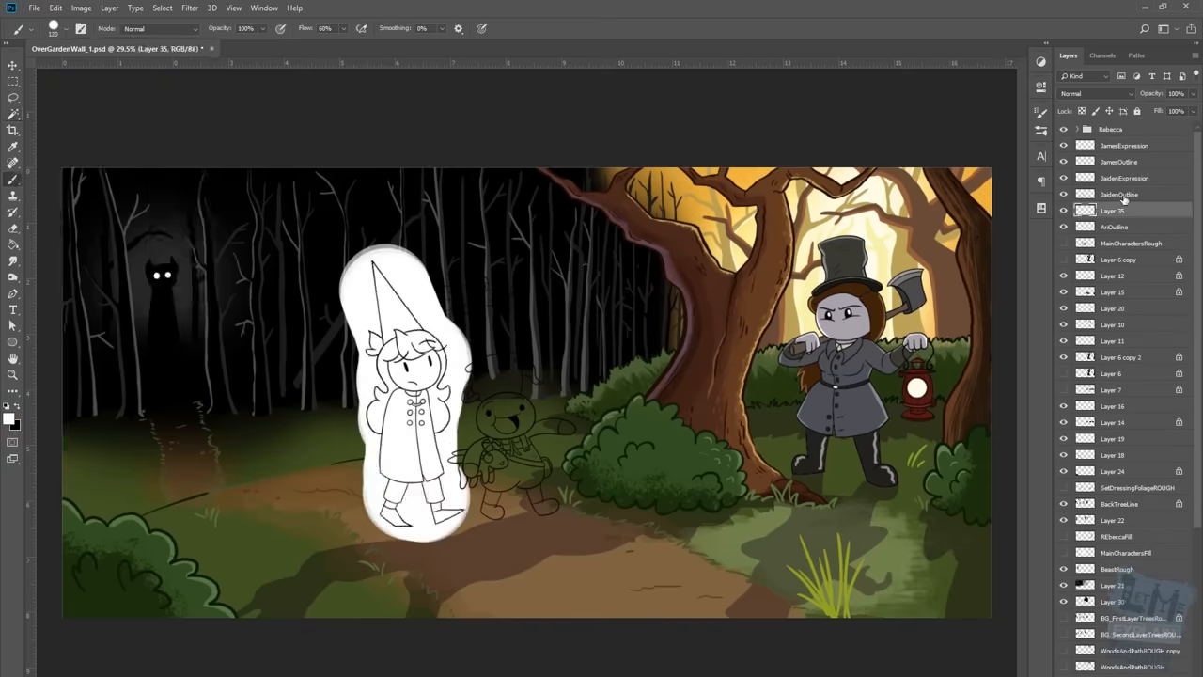
click(11, 416)
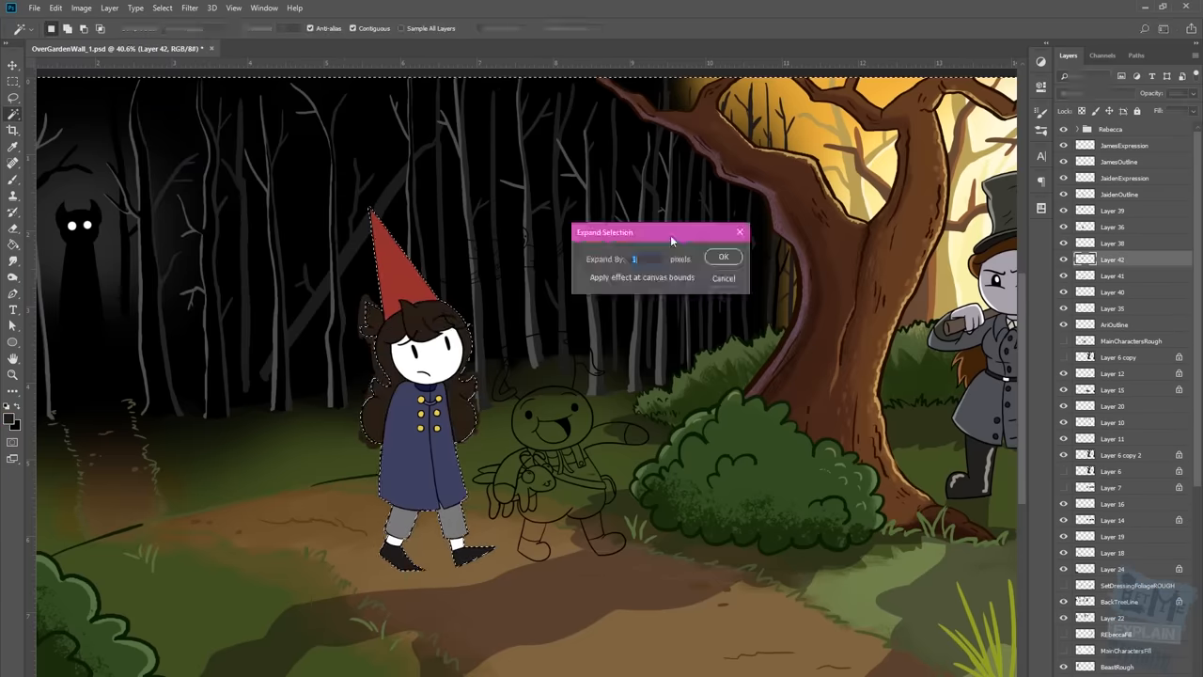
Expand the girl's selection and fill her reddish-brown hair before tinting the woodsman's skin lavender
click(723, 256)
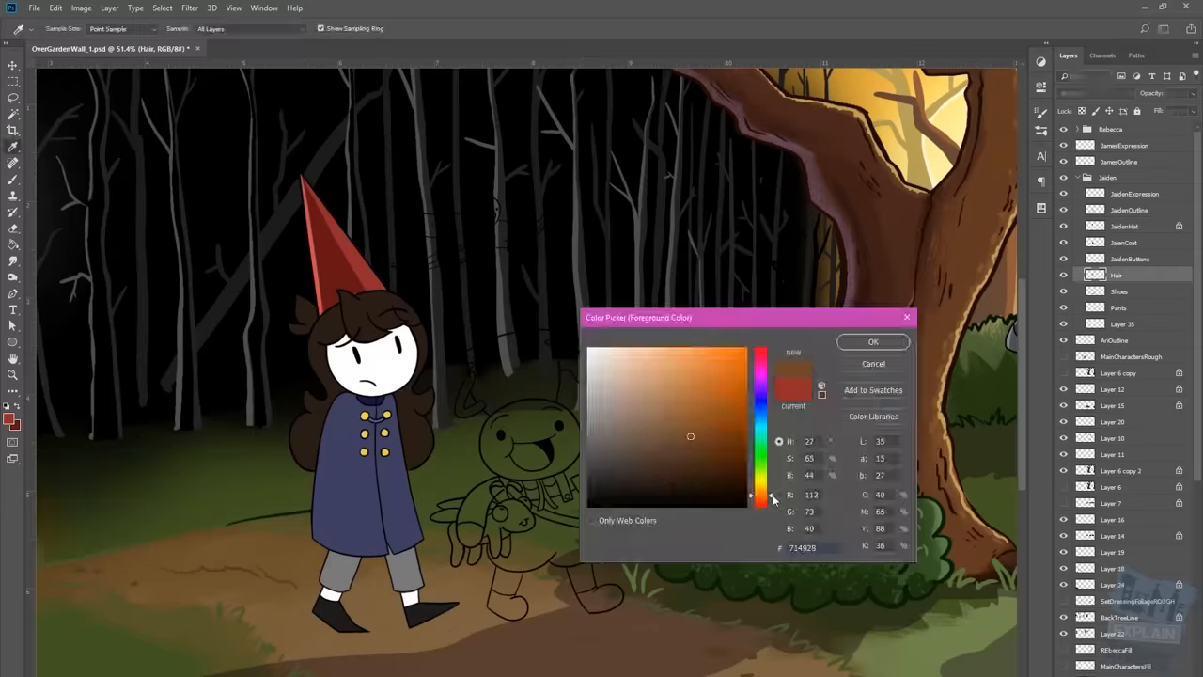
click(872, 342)
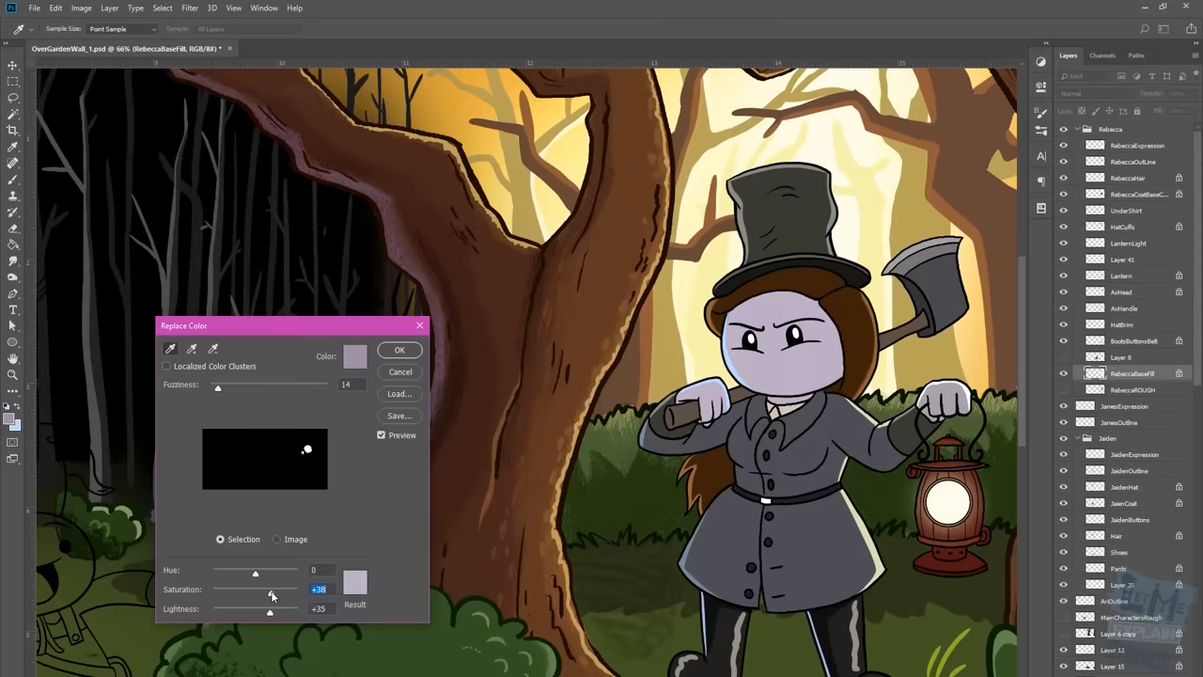
Apply the lavender skin tint, then paint grey rocks and brown pebbles along the path
click(398, 349)
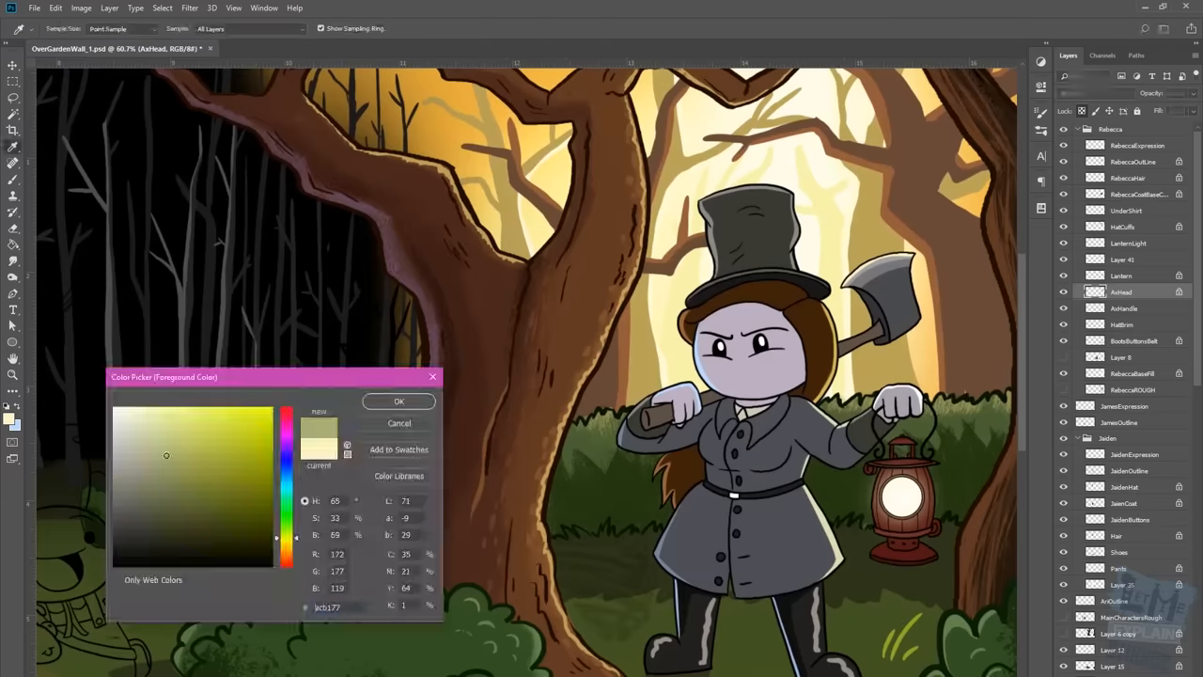
click(399, 400)
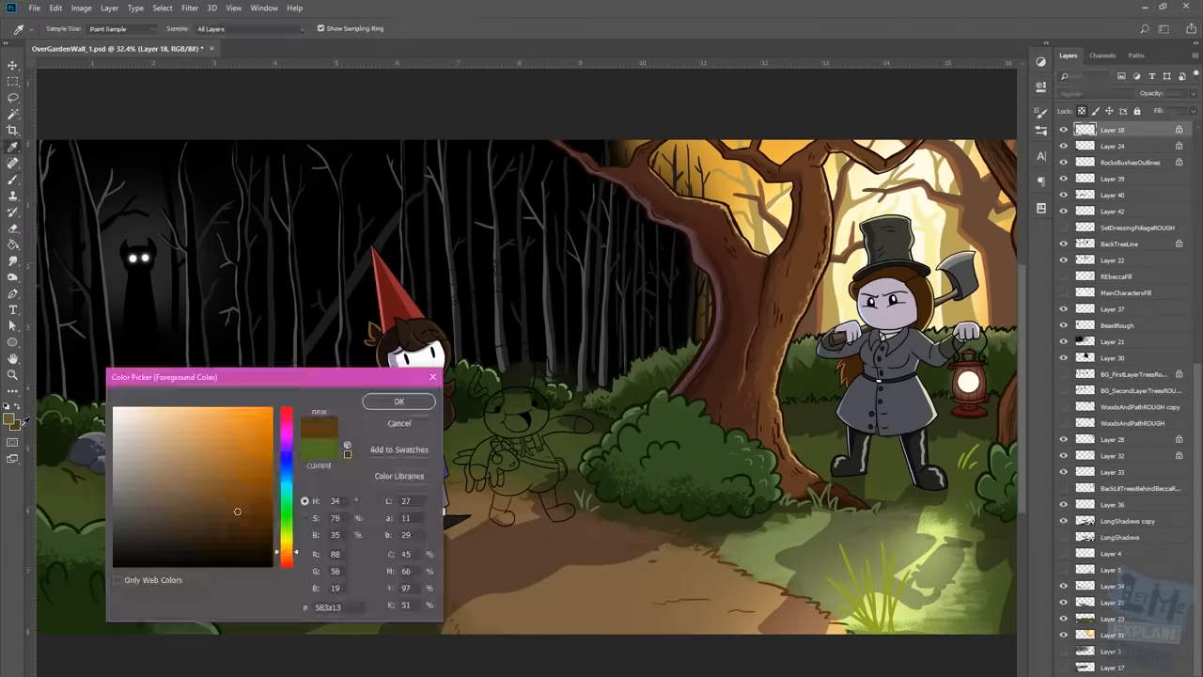
click(399, 402)
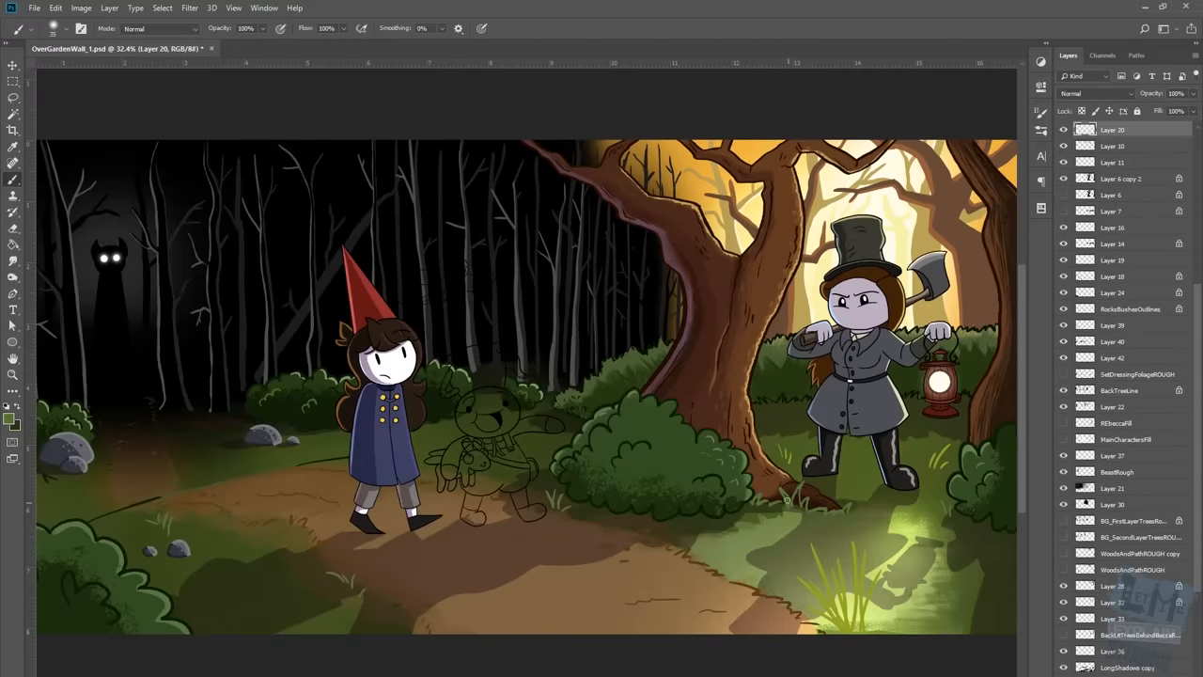
Paint the bluebird teal with cream accents, matching the bird reference images
click(1112, 244)
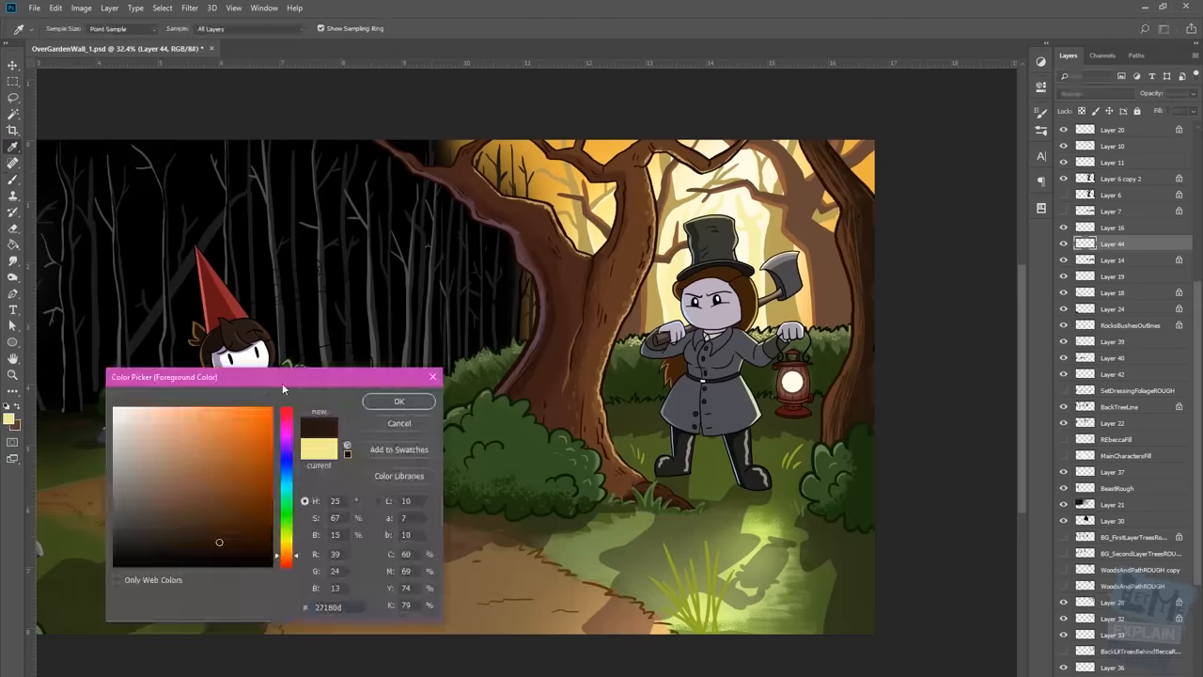
click(399, 403)
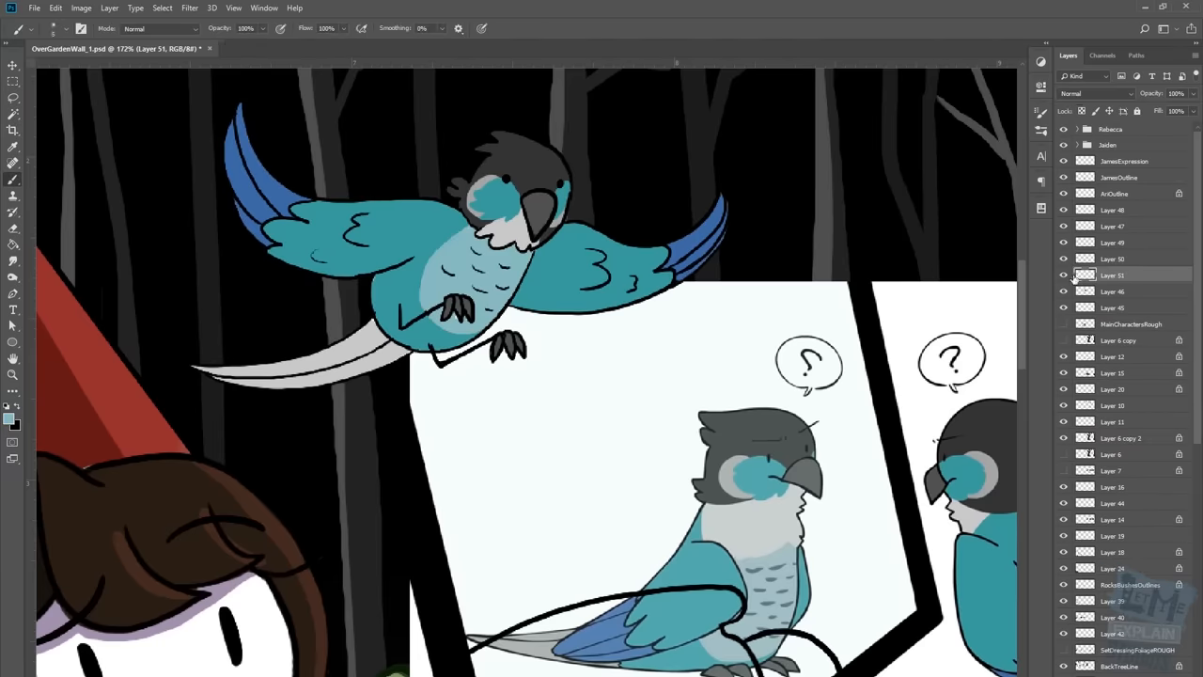
Finish the bird's blue wing tips, then colour the boy's white face, green outfit and cream pot
click(8, 417)
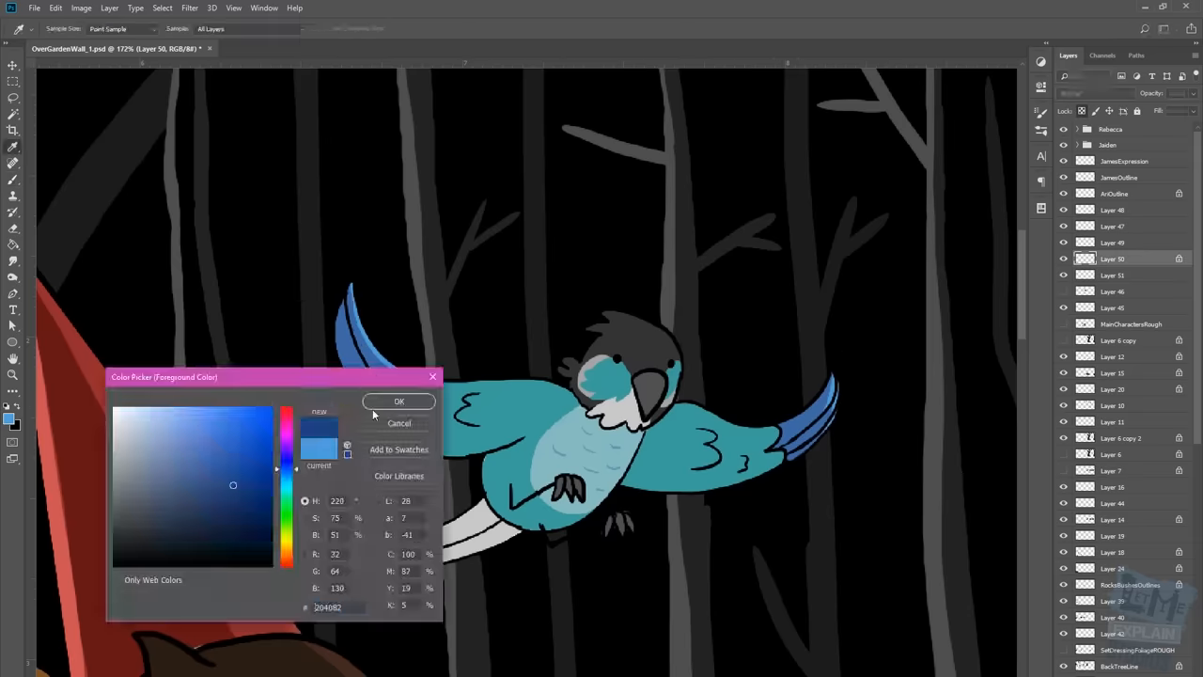
click(398, 400)
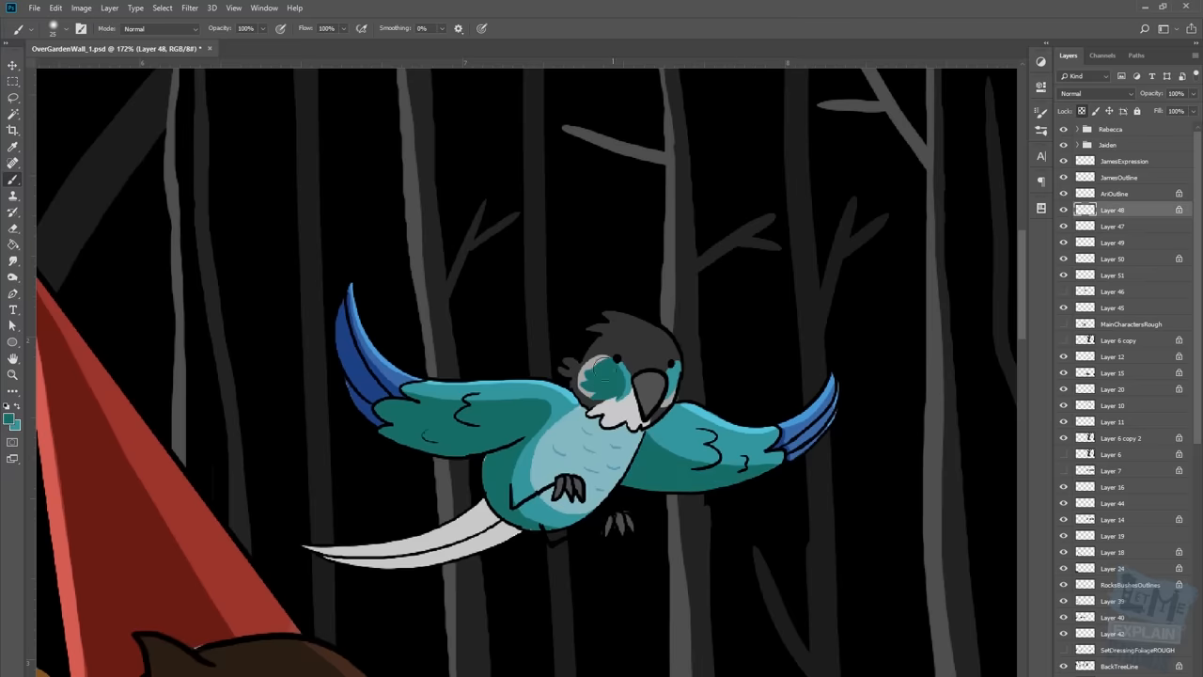
click(1113, 242)
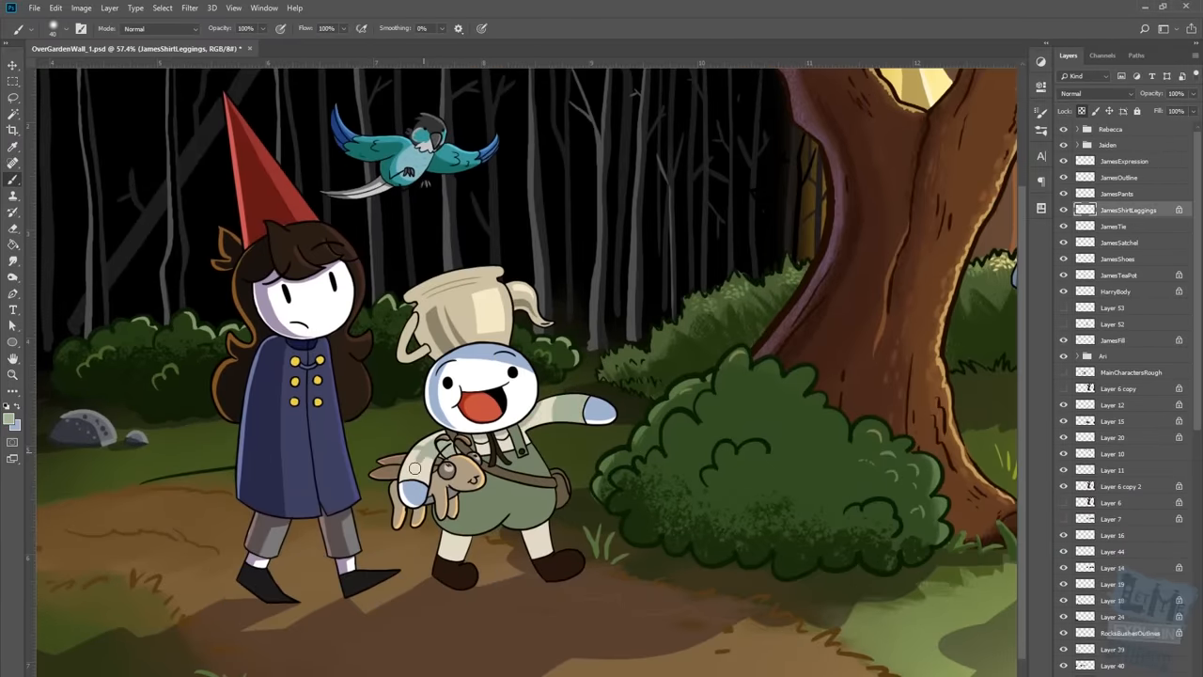
Lighten the woodsman's face to off-white and rough in a red sketch near the tree roots
click(1117, 260)
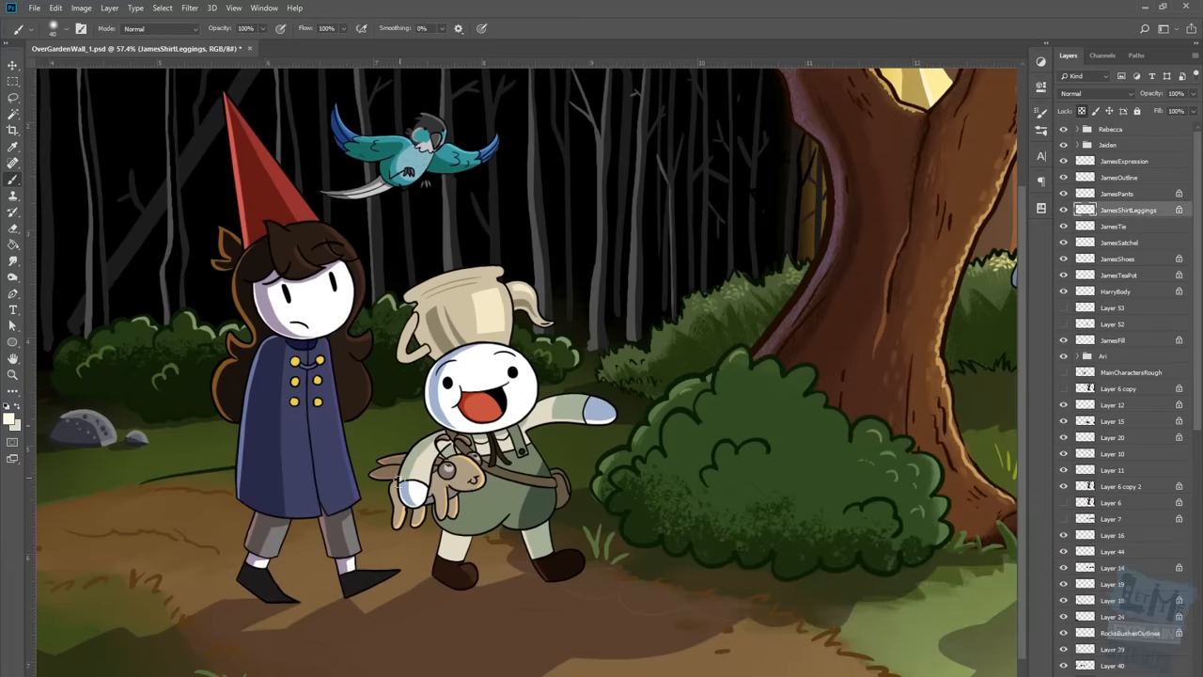
click(1116, 194)
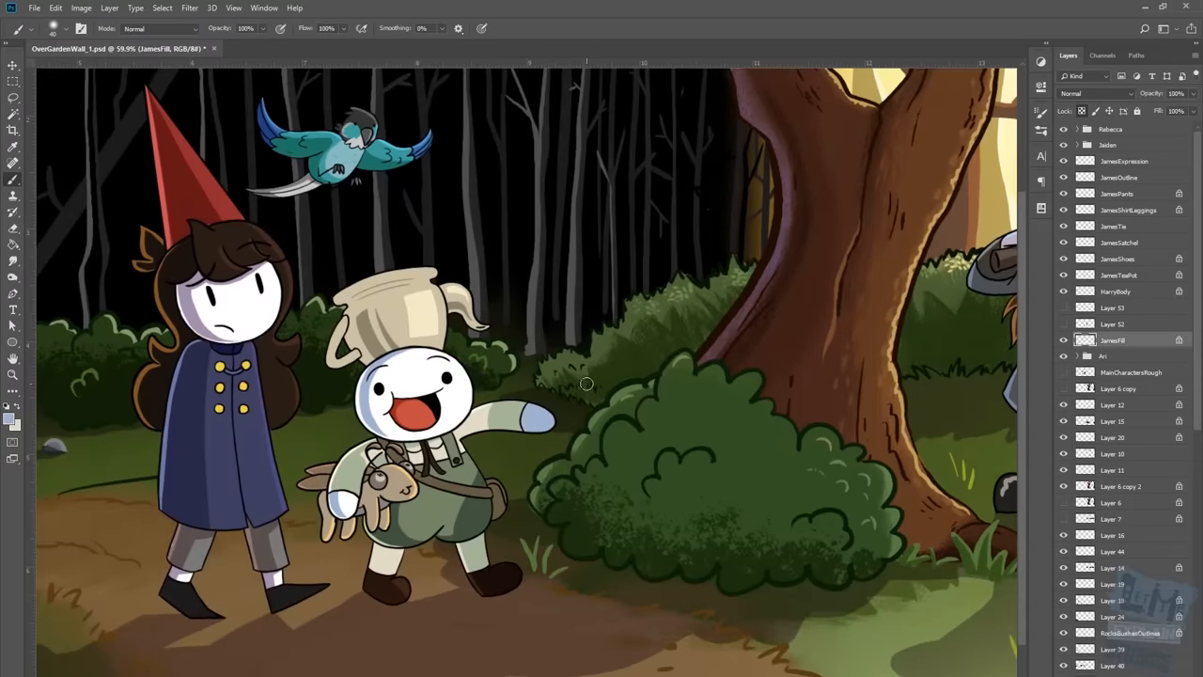
click(1117, 259)
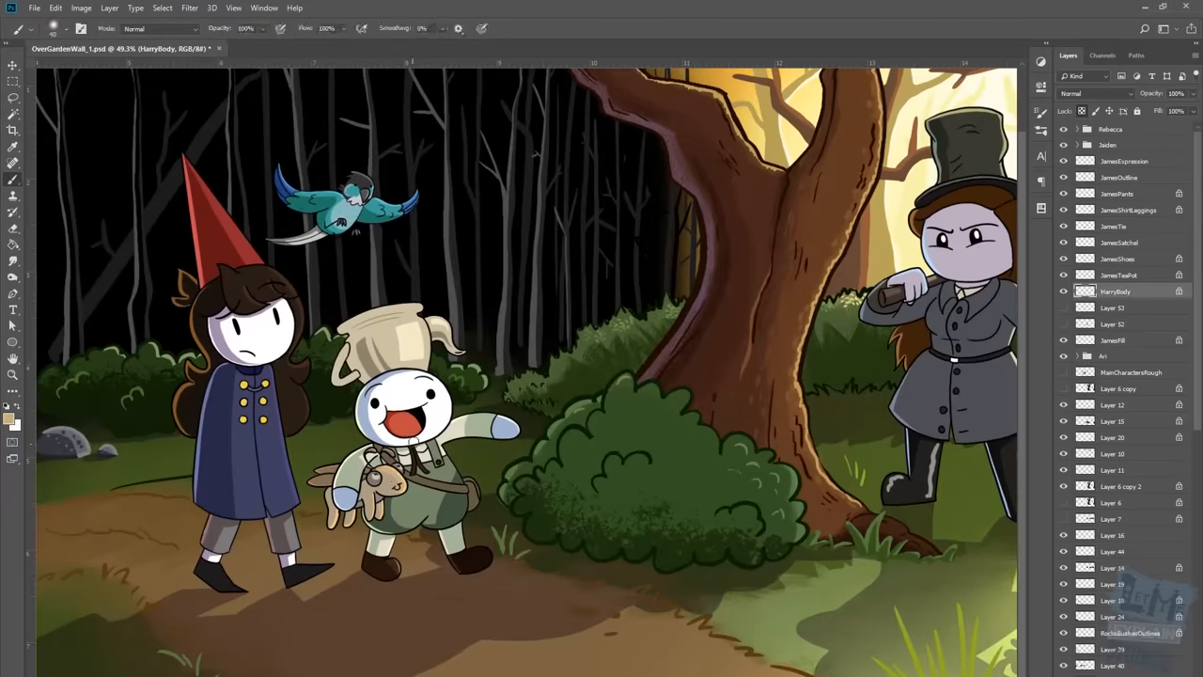
click(1119, 275)
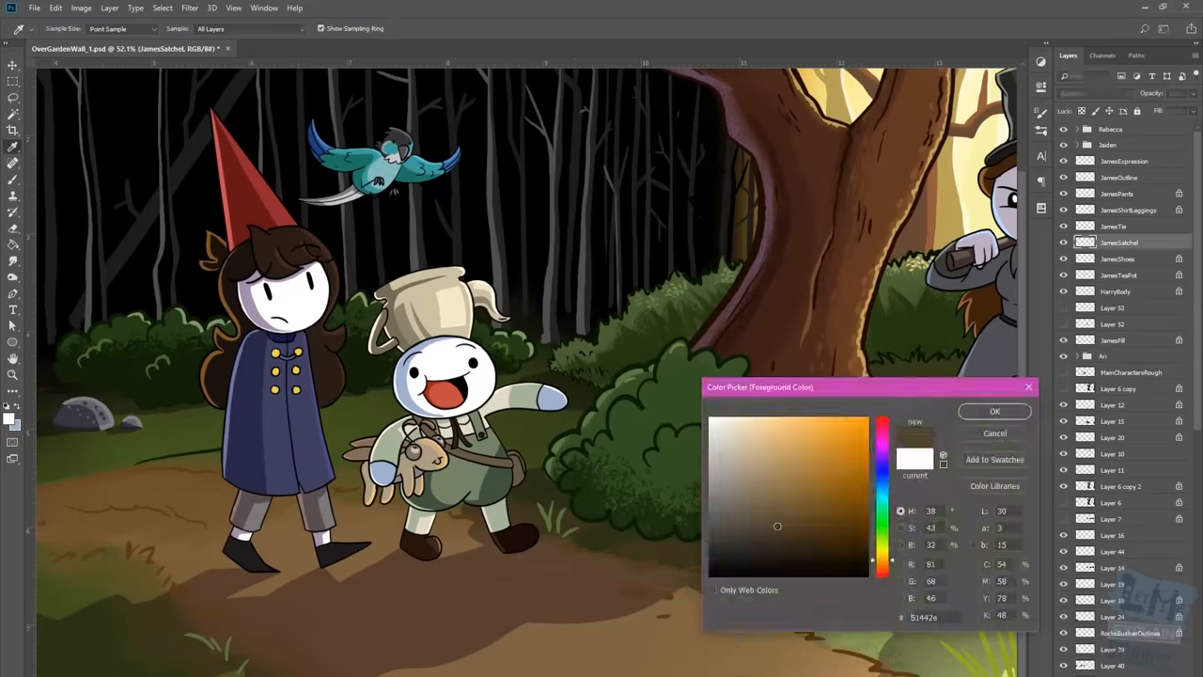
click(992, 409)
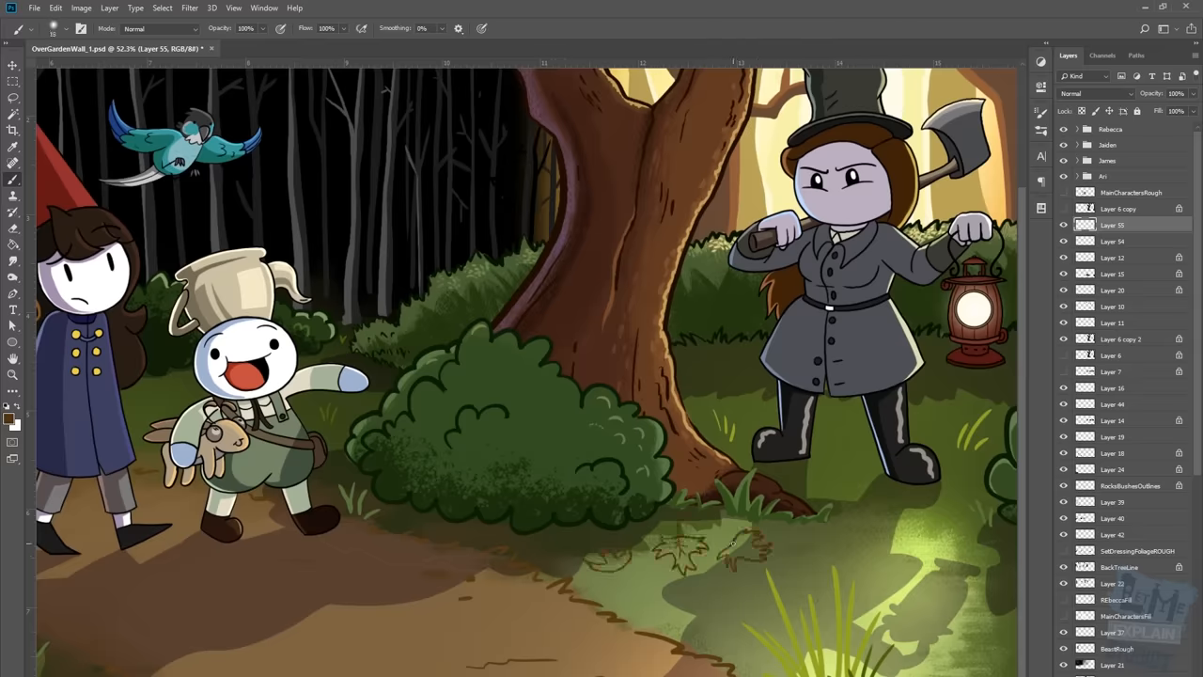